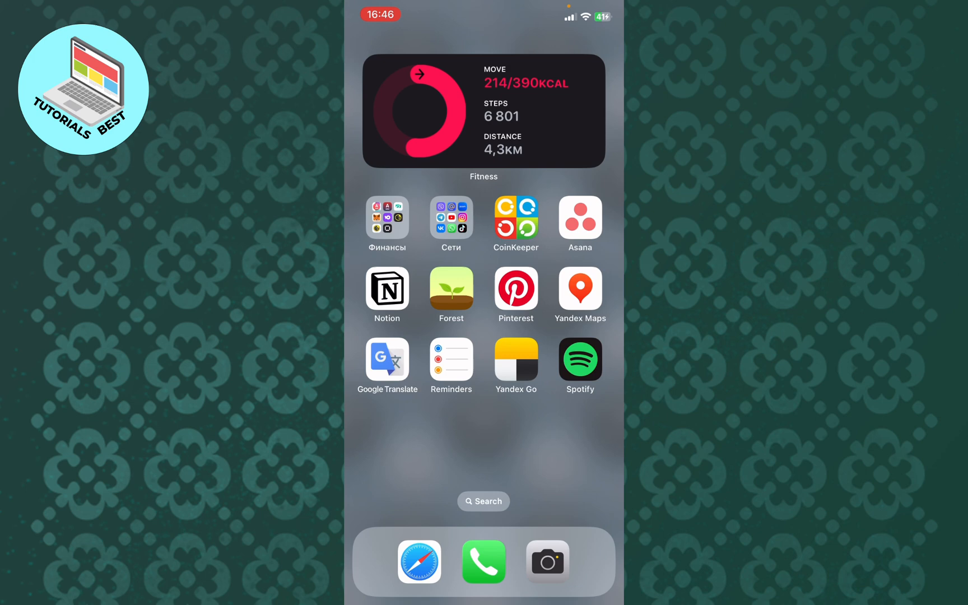
# Step: Launch Spotify from the Home Screen so its Home feed appears
pyautogui.click(579, 364)
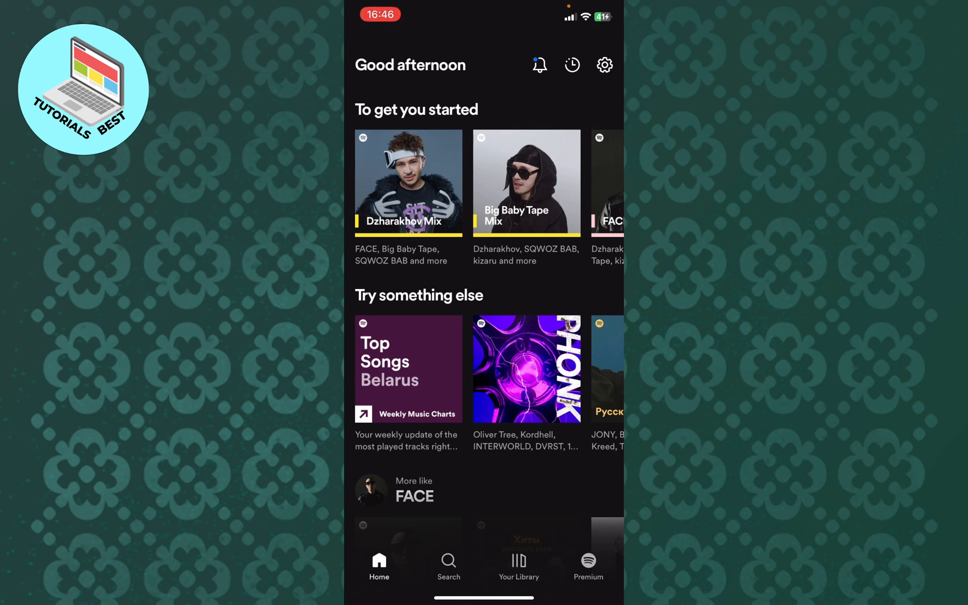
# Step: Reach the Local Files page inside Spotify's Settings
pyautogui.click(604, 65)
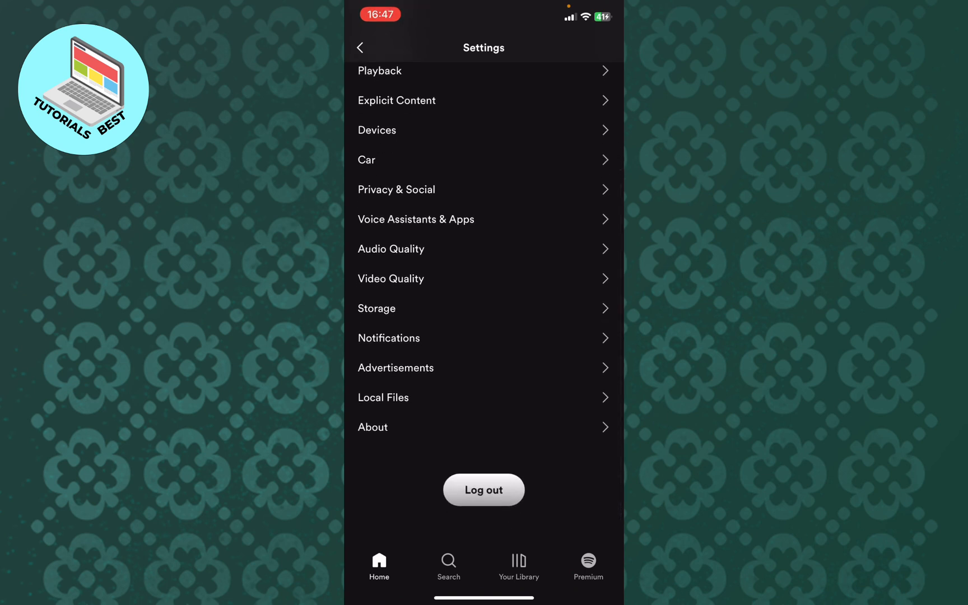
pyautogui.click(384, 396)
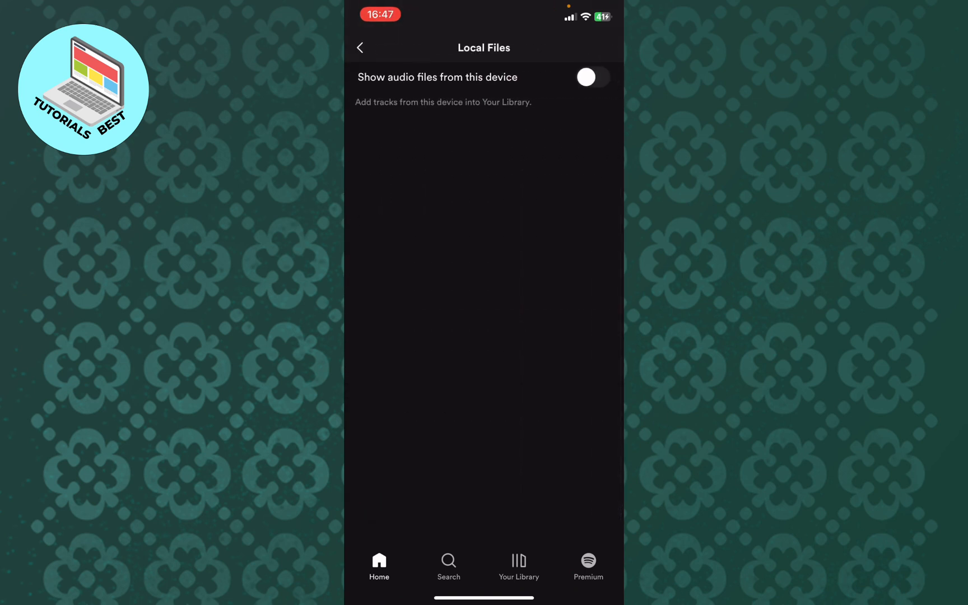
# Step: Switch on 'Show audio files from this device' and return to the Home feed
pyautogui.click(586, 76)
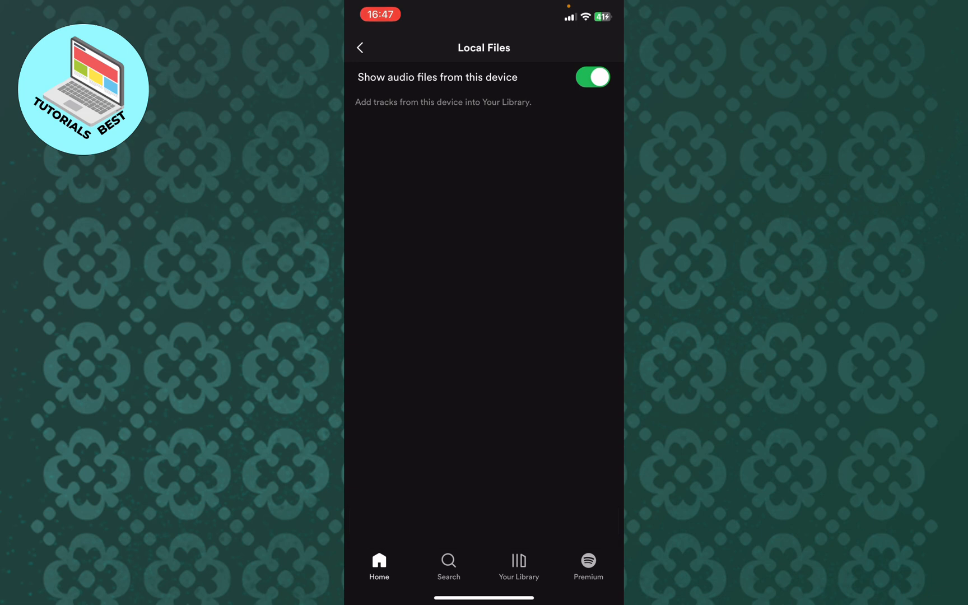
pyautogui.click(360, 47)
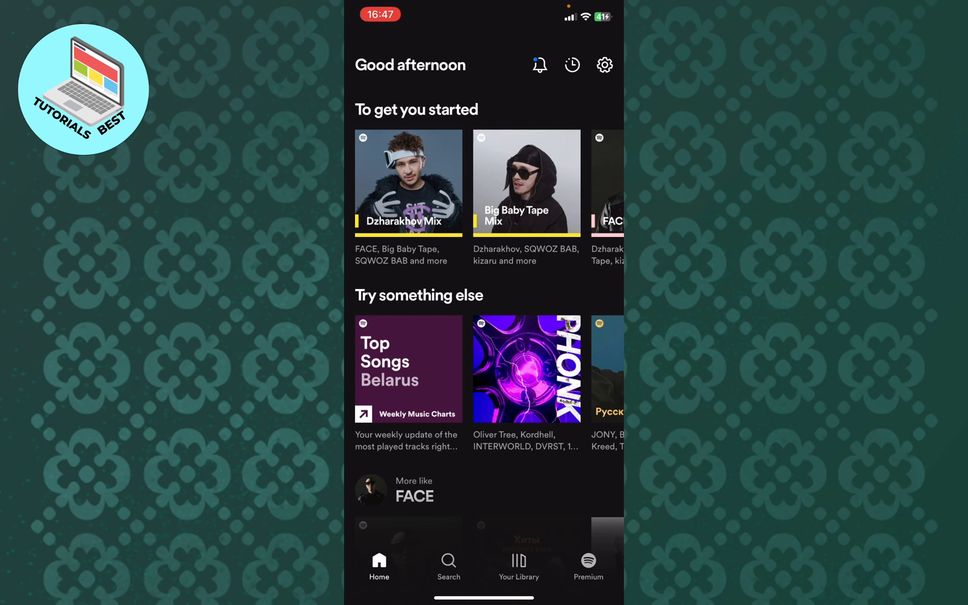
# Step: View the empty Local Files folder in Your Library, then leave Spotify
pyautogui.click(518, 564)
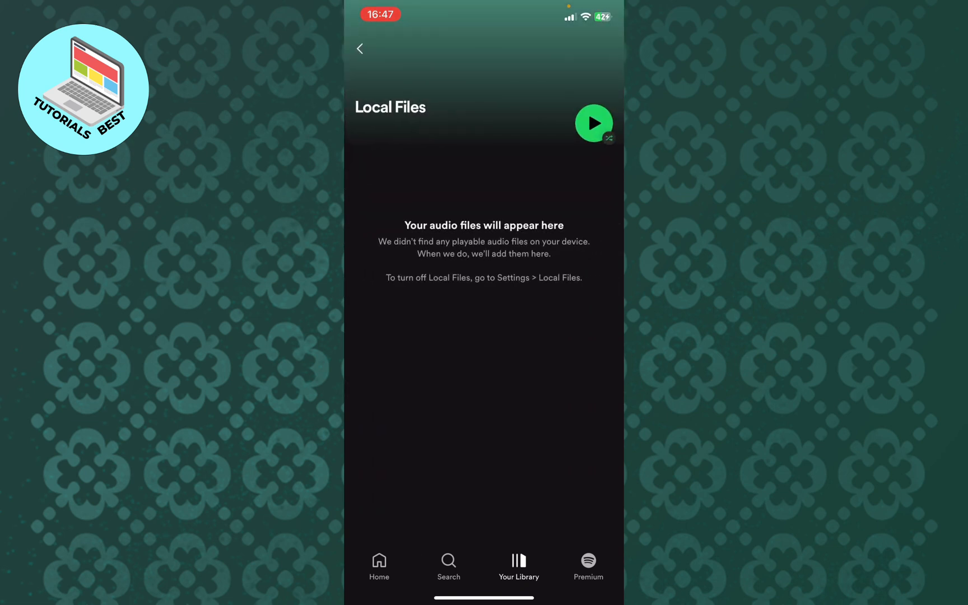
pyautogui.scroll(-3)
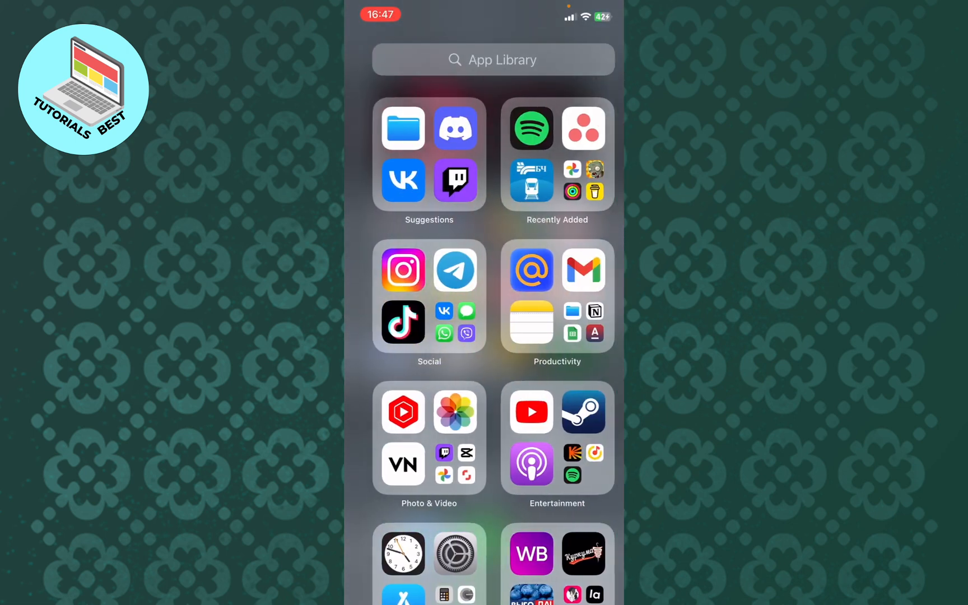
# Step: Search the App Library for 'Fill' and launch the Files app
pyautogui.click(493, 59)
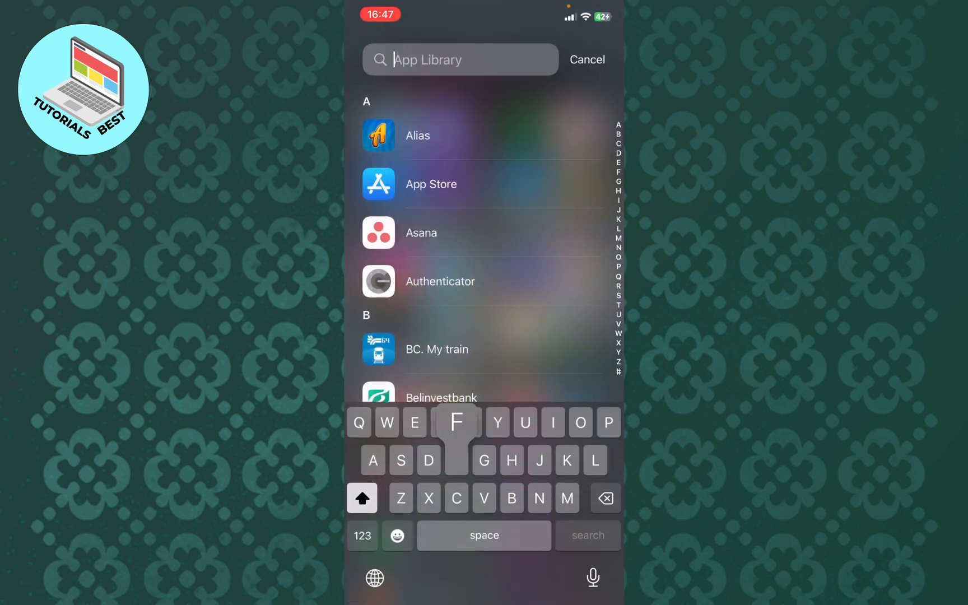
pyautogui.write('Fill')
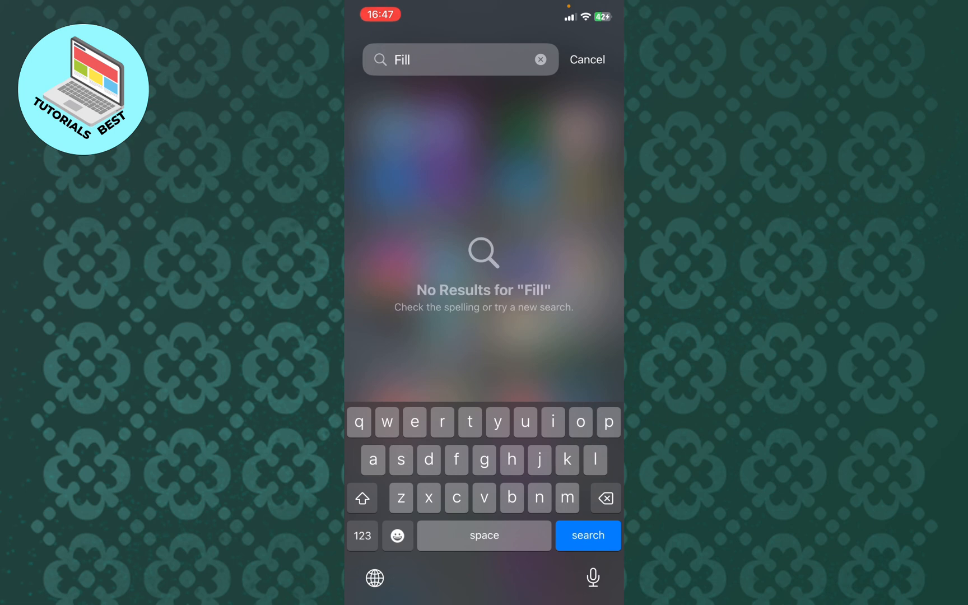
pyautogui.click(586, 60)
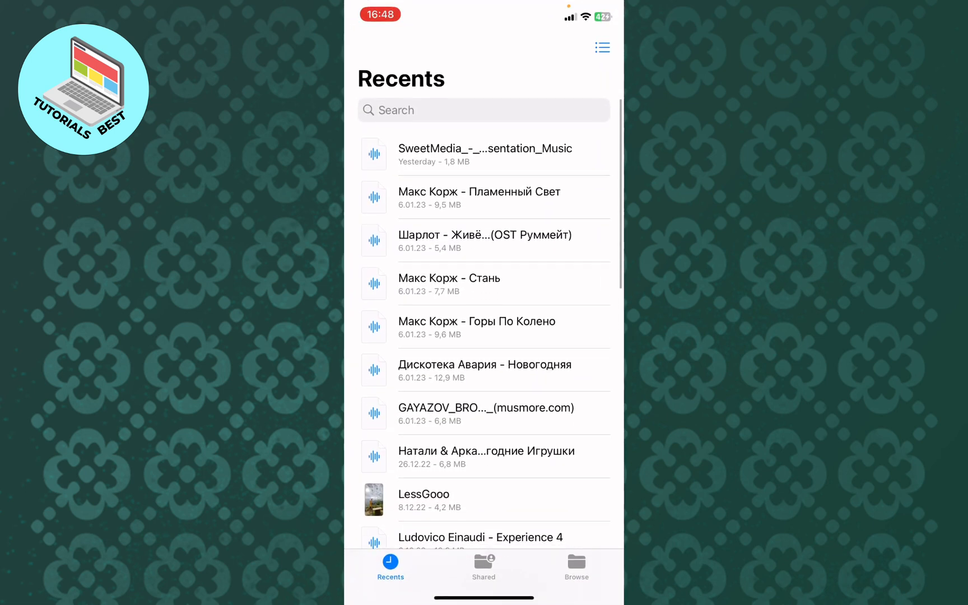
# Step: Review the Recents audio files, then browse into iCloud Drive's contents
pyautogui.scroll(-3)
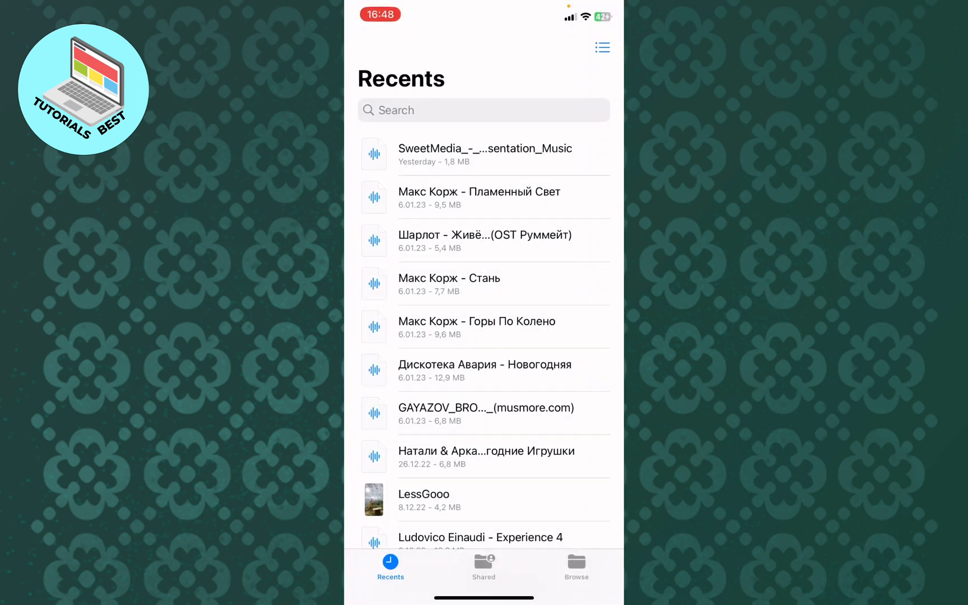
pyautogui.click(576, 567)
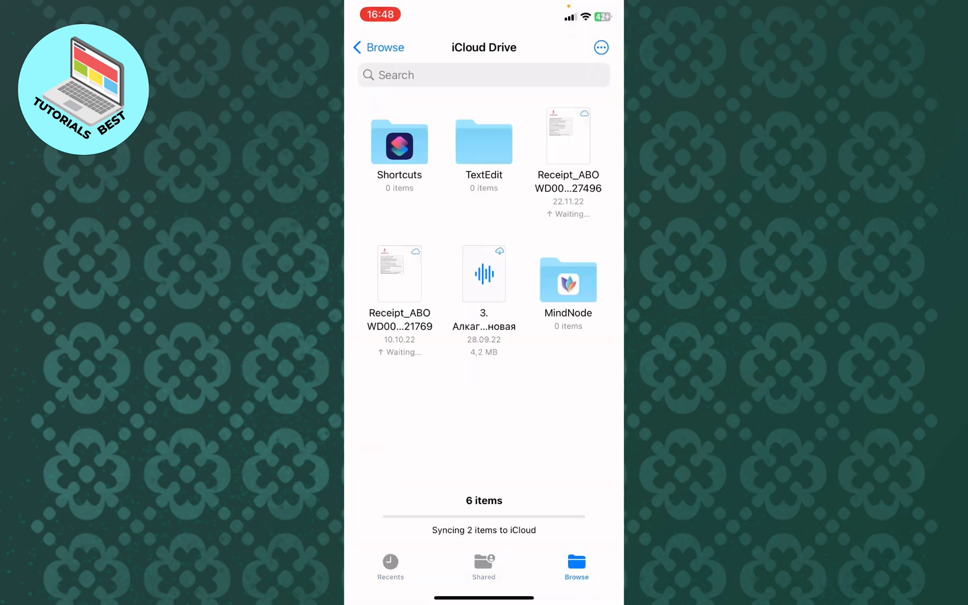